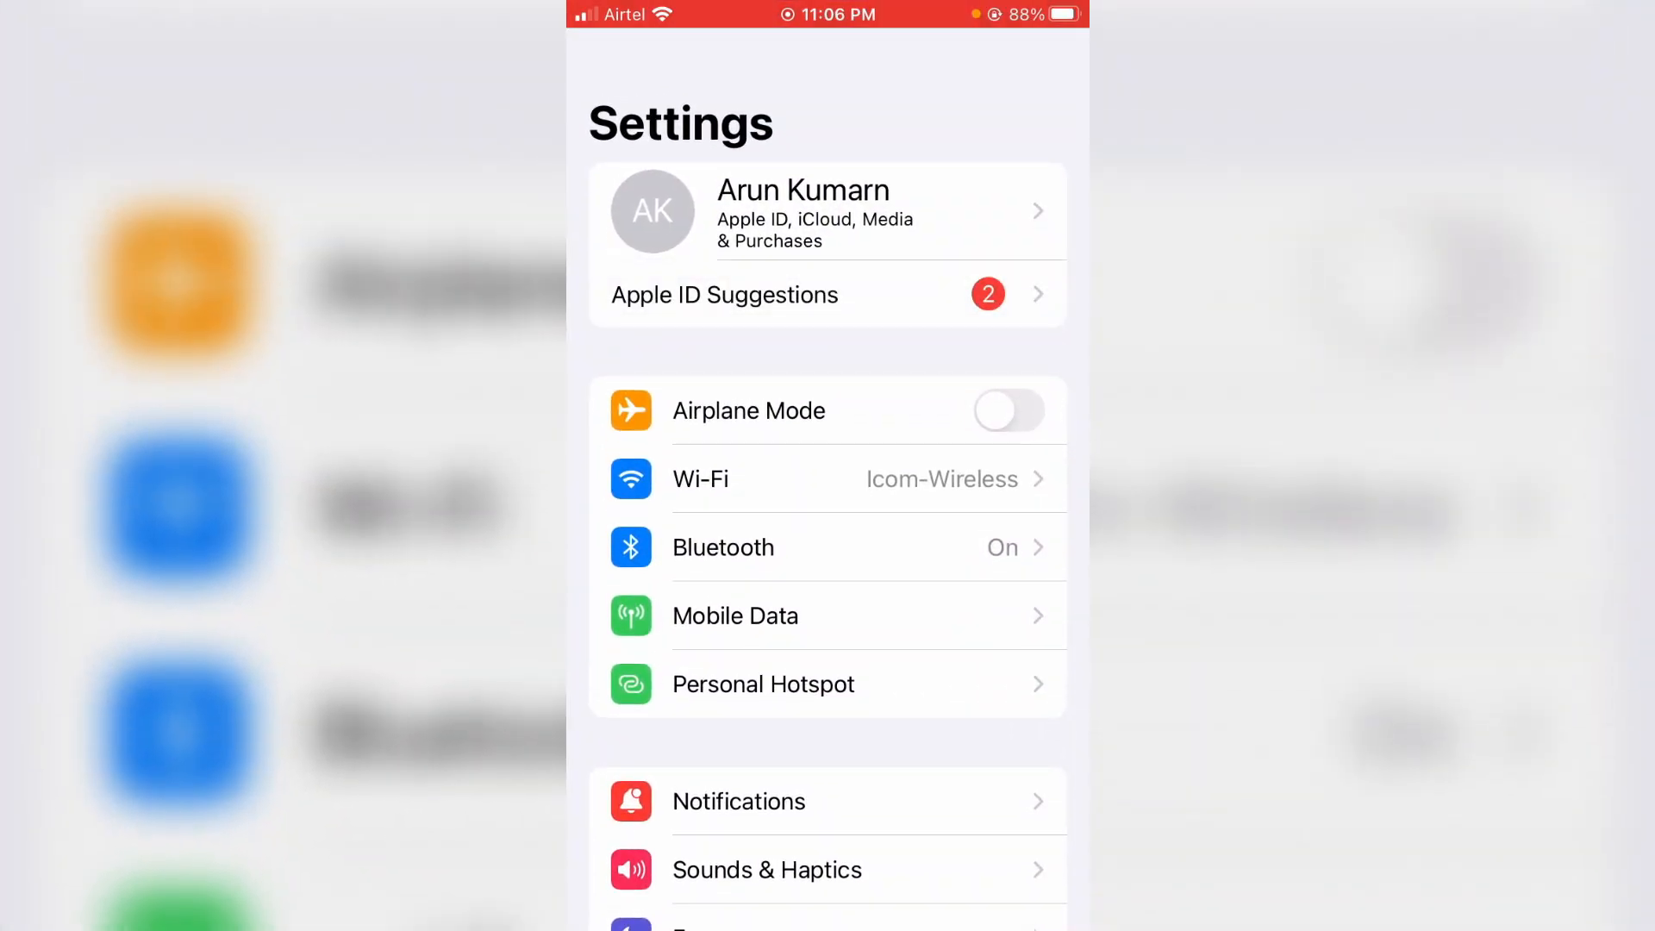
# Step: Go into General and reach the Transfer or Reset iPhone options
pyautogui.scroll(-3)
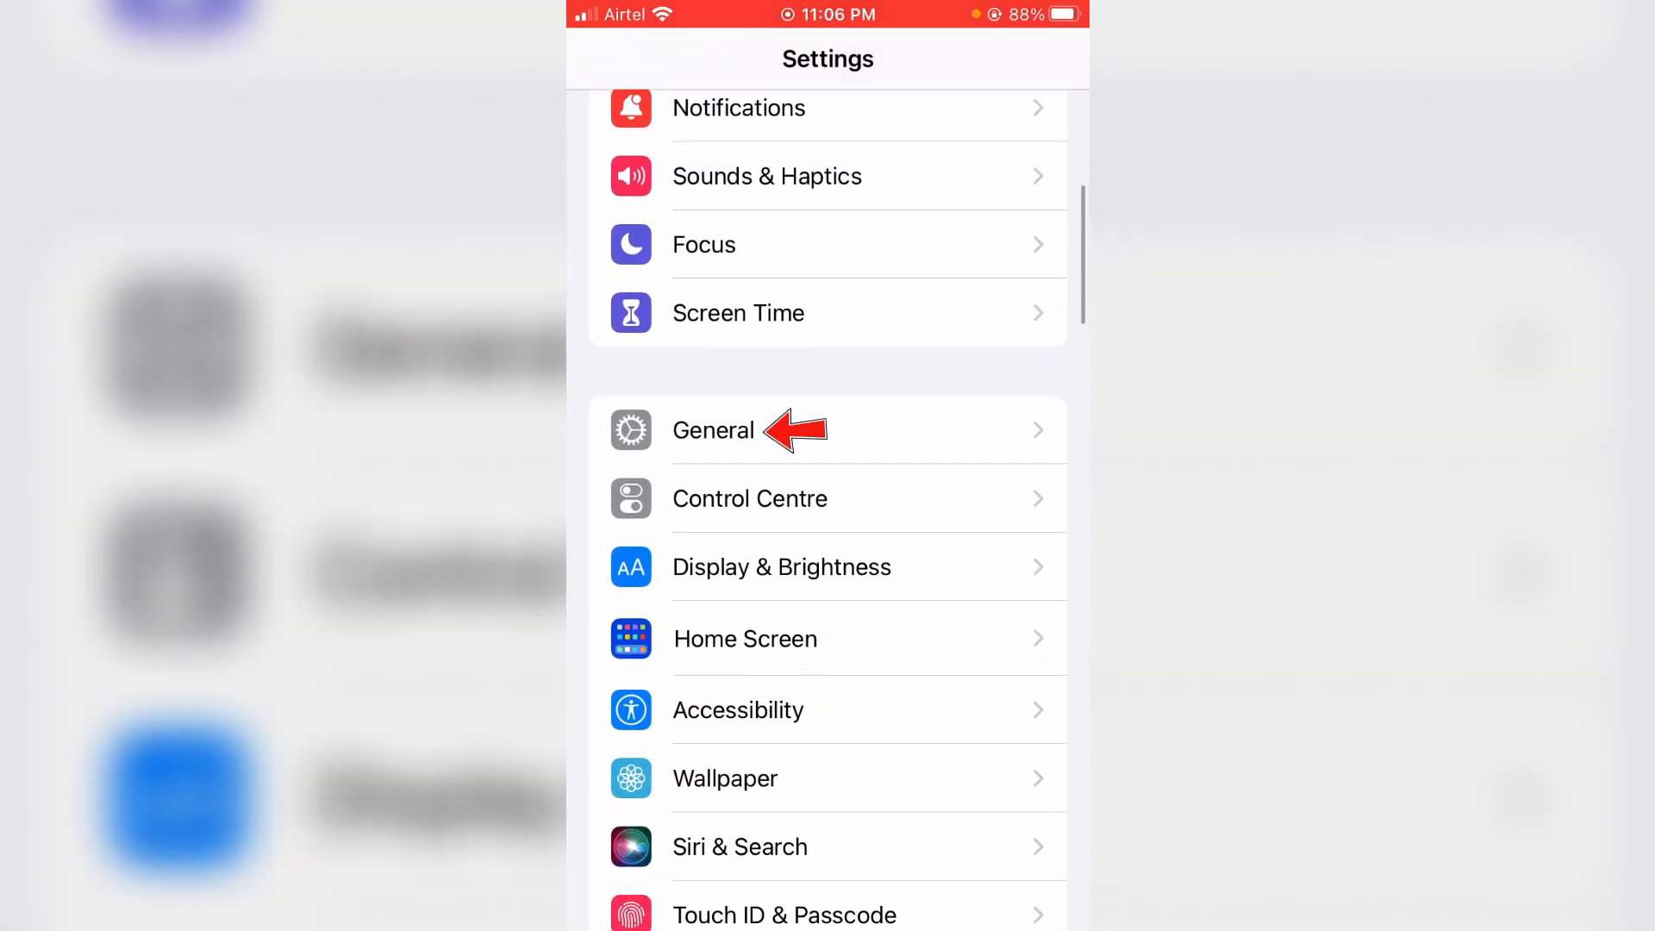
pyautogui.click(713, 429)
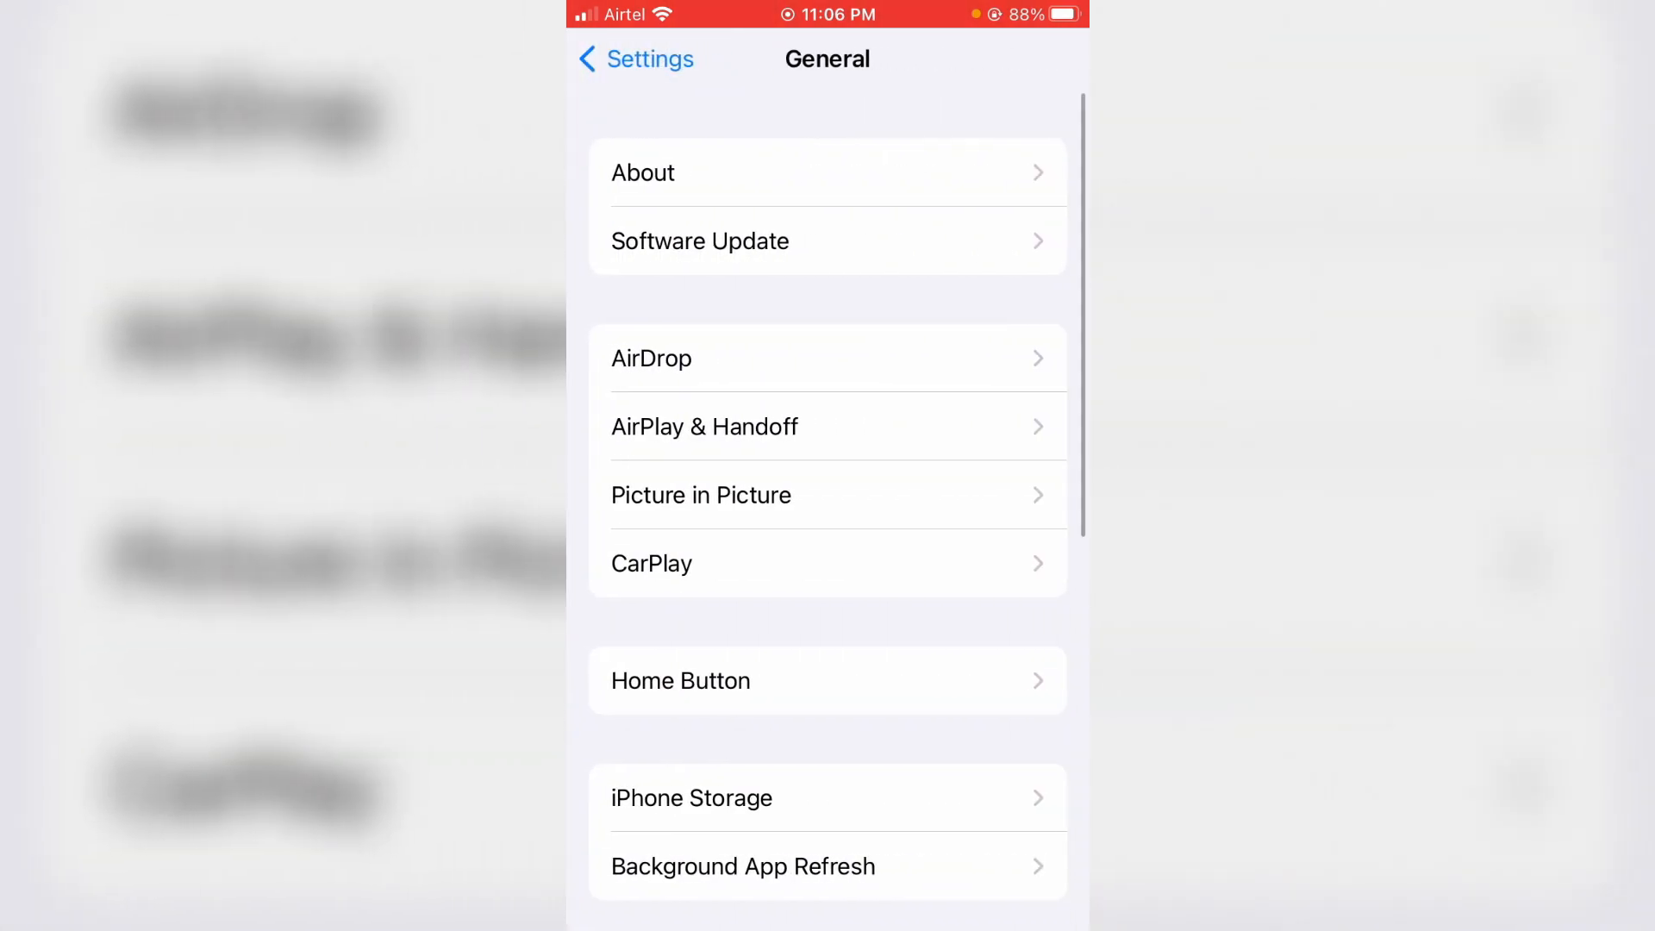
pyautogui.scroll(-3)
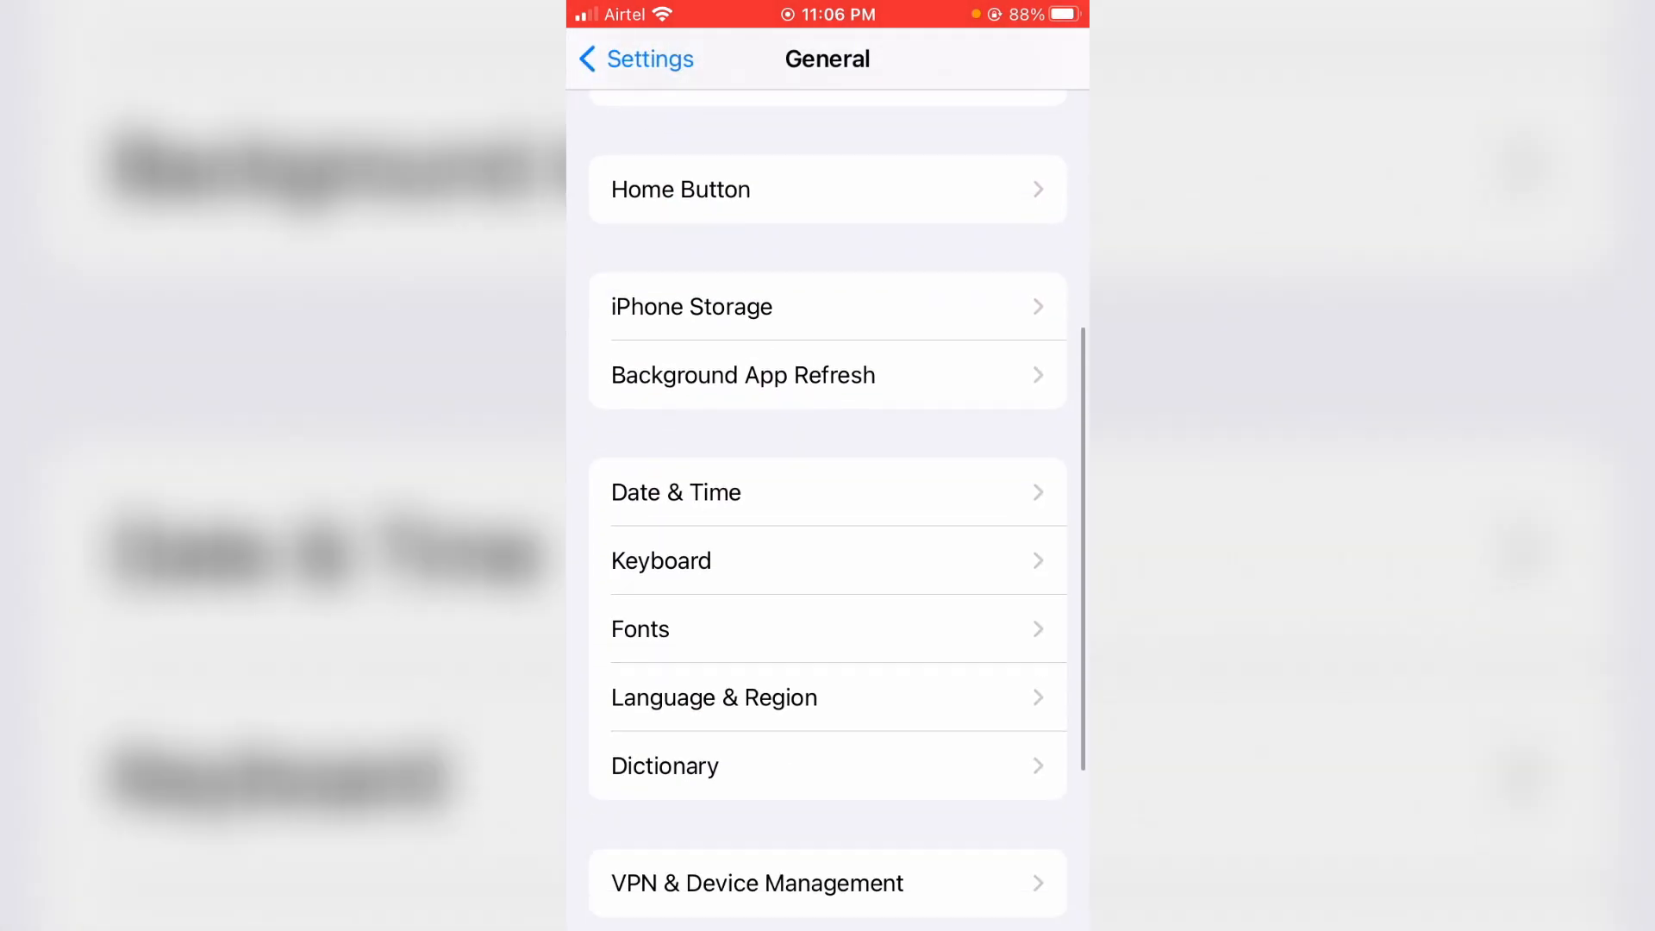
pyautogui.scroll(-3)
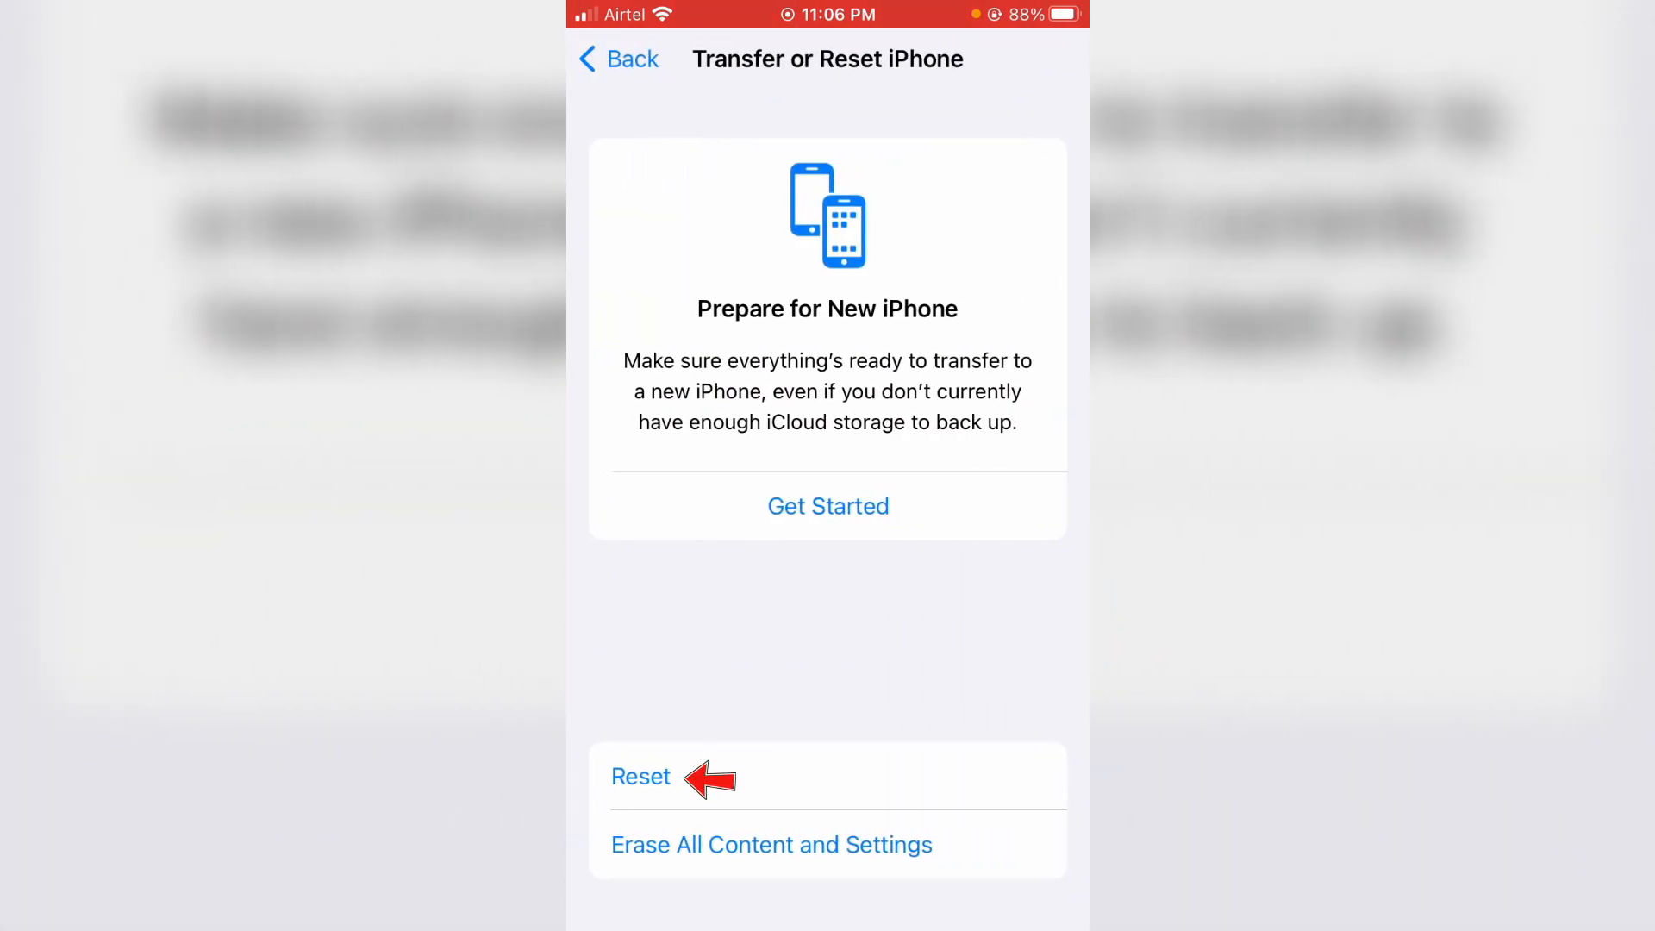
# Step: Choose Reset All Settings so the iPhone restores its default settings
pyautogui.click(641, 777)
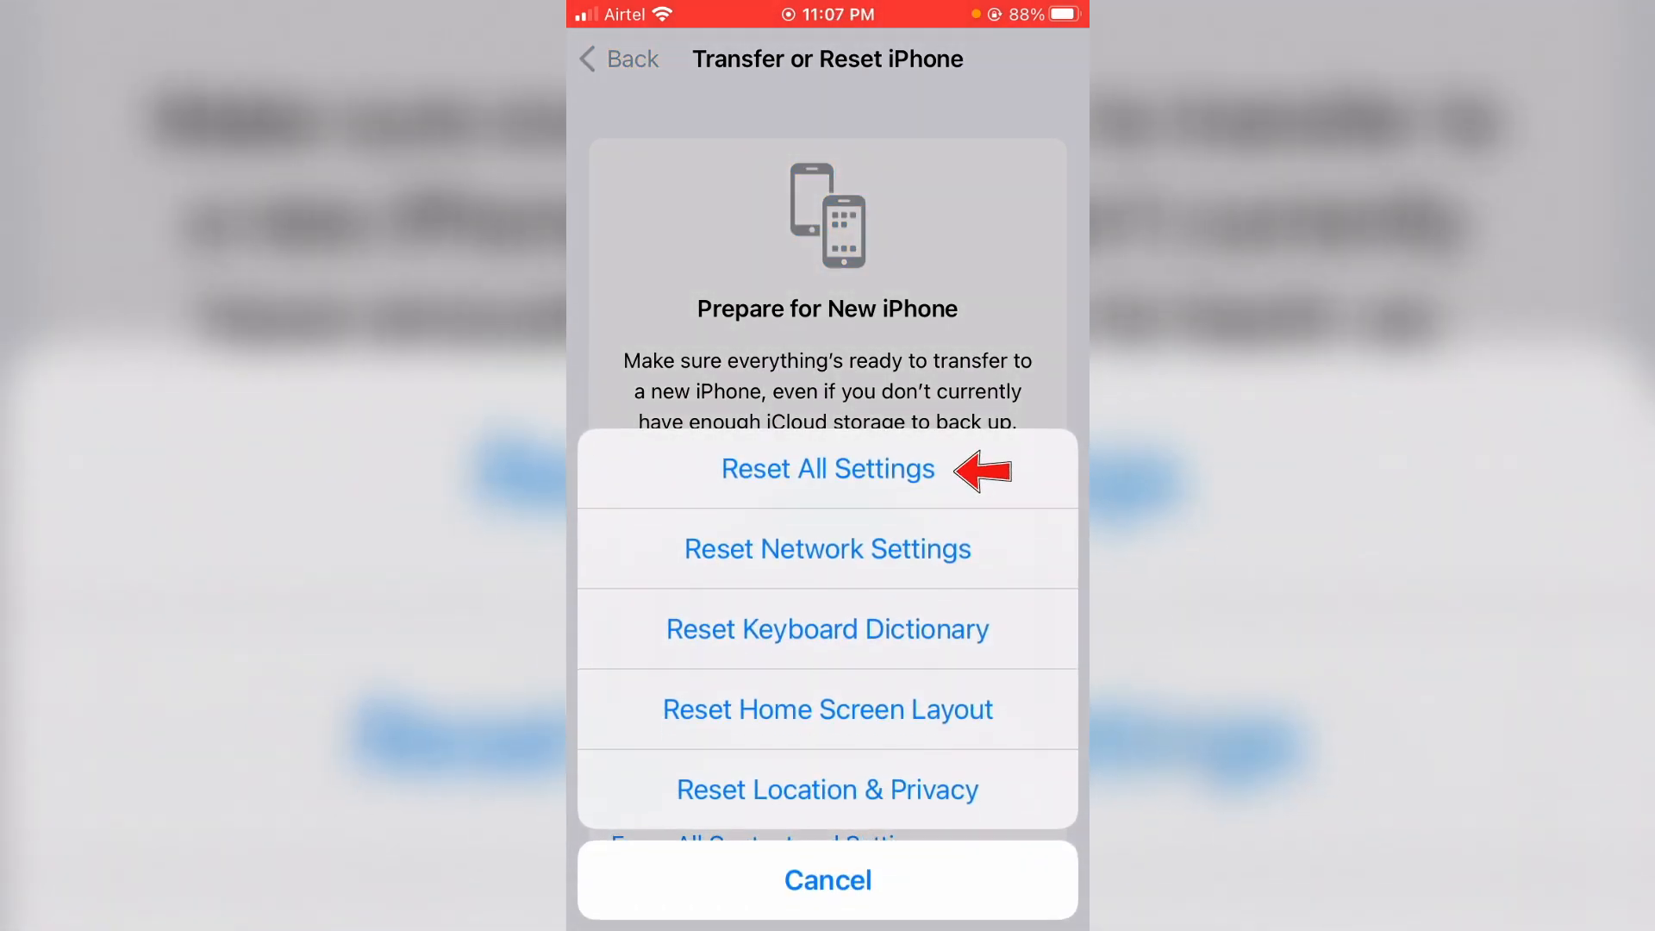
pyautogui.click(826, 468)
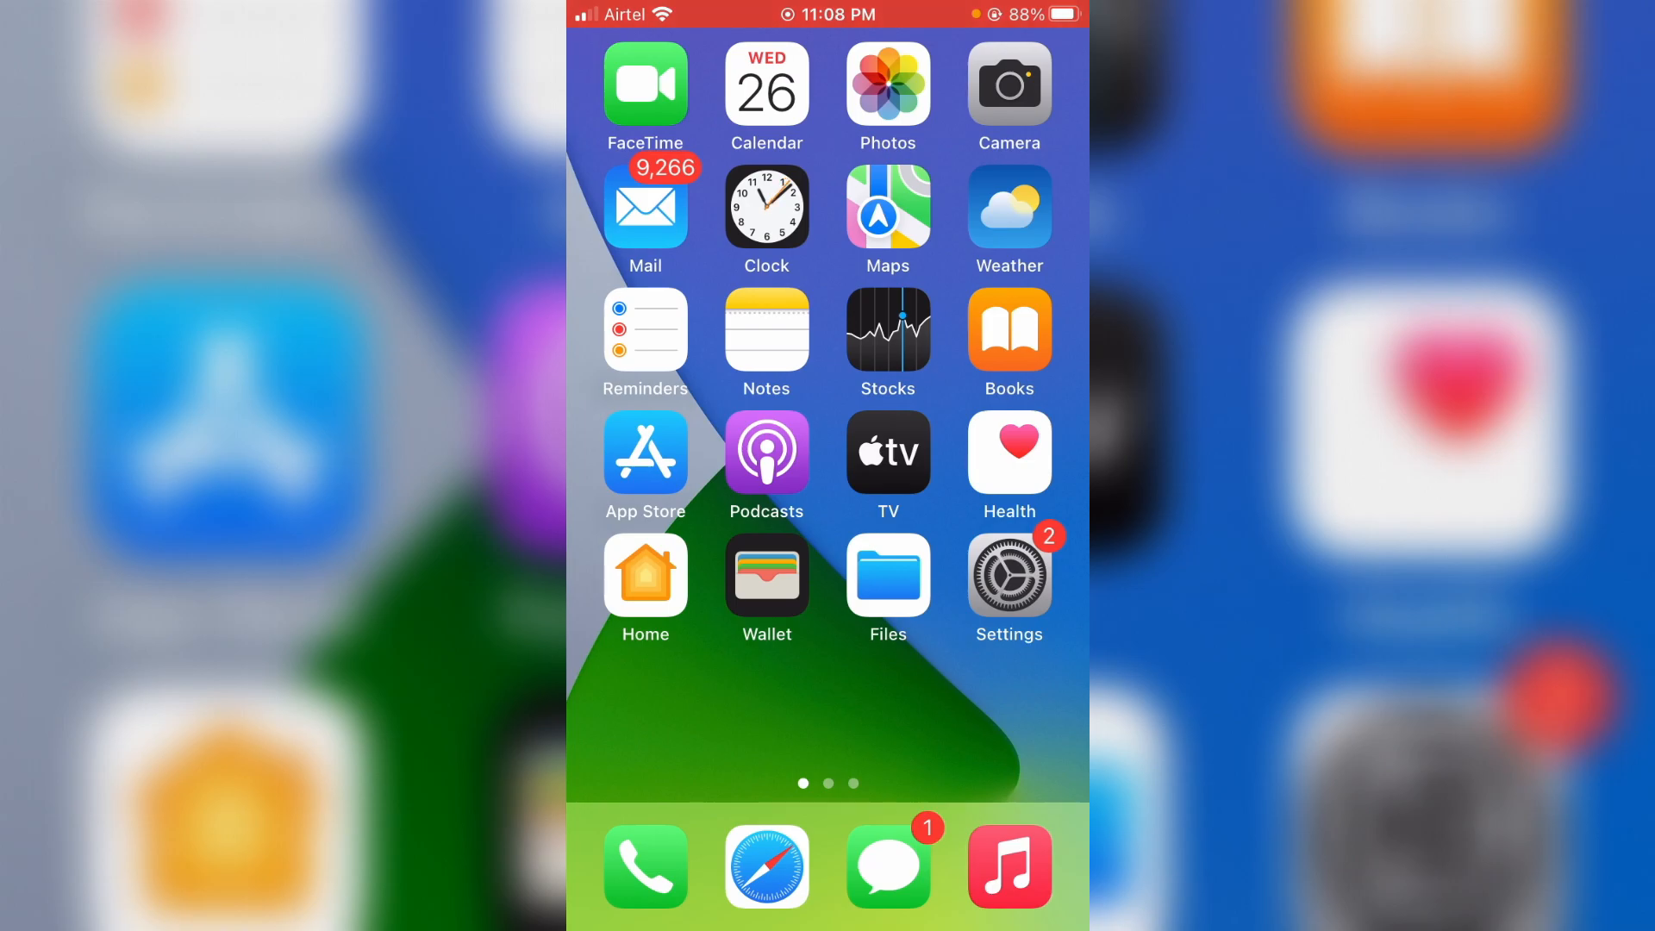
# Step: Return to Settings and reach the Software Update page listing iOS 16.1
pyautogui.click(1005, 571)
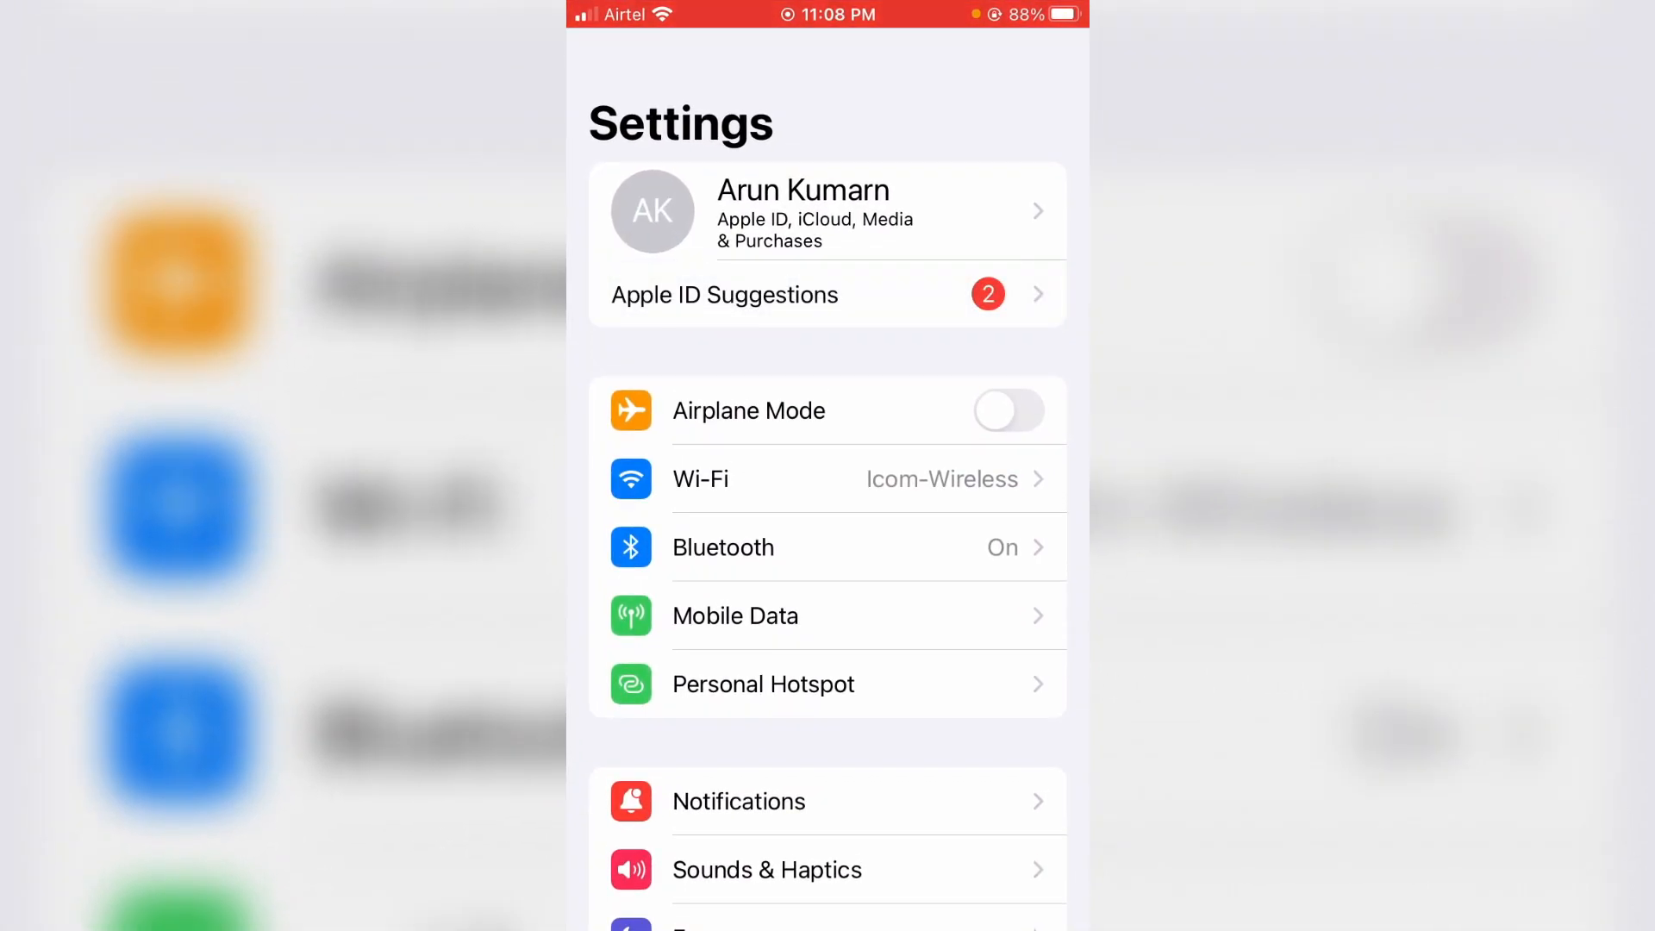
pyautogui.scroll(-3)
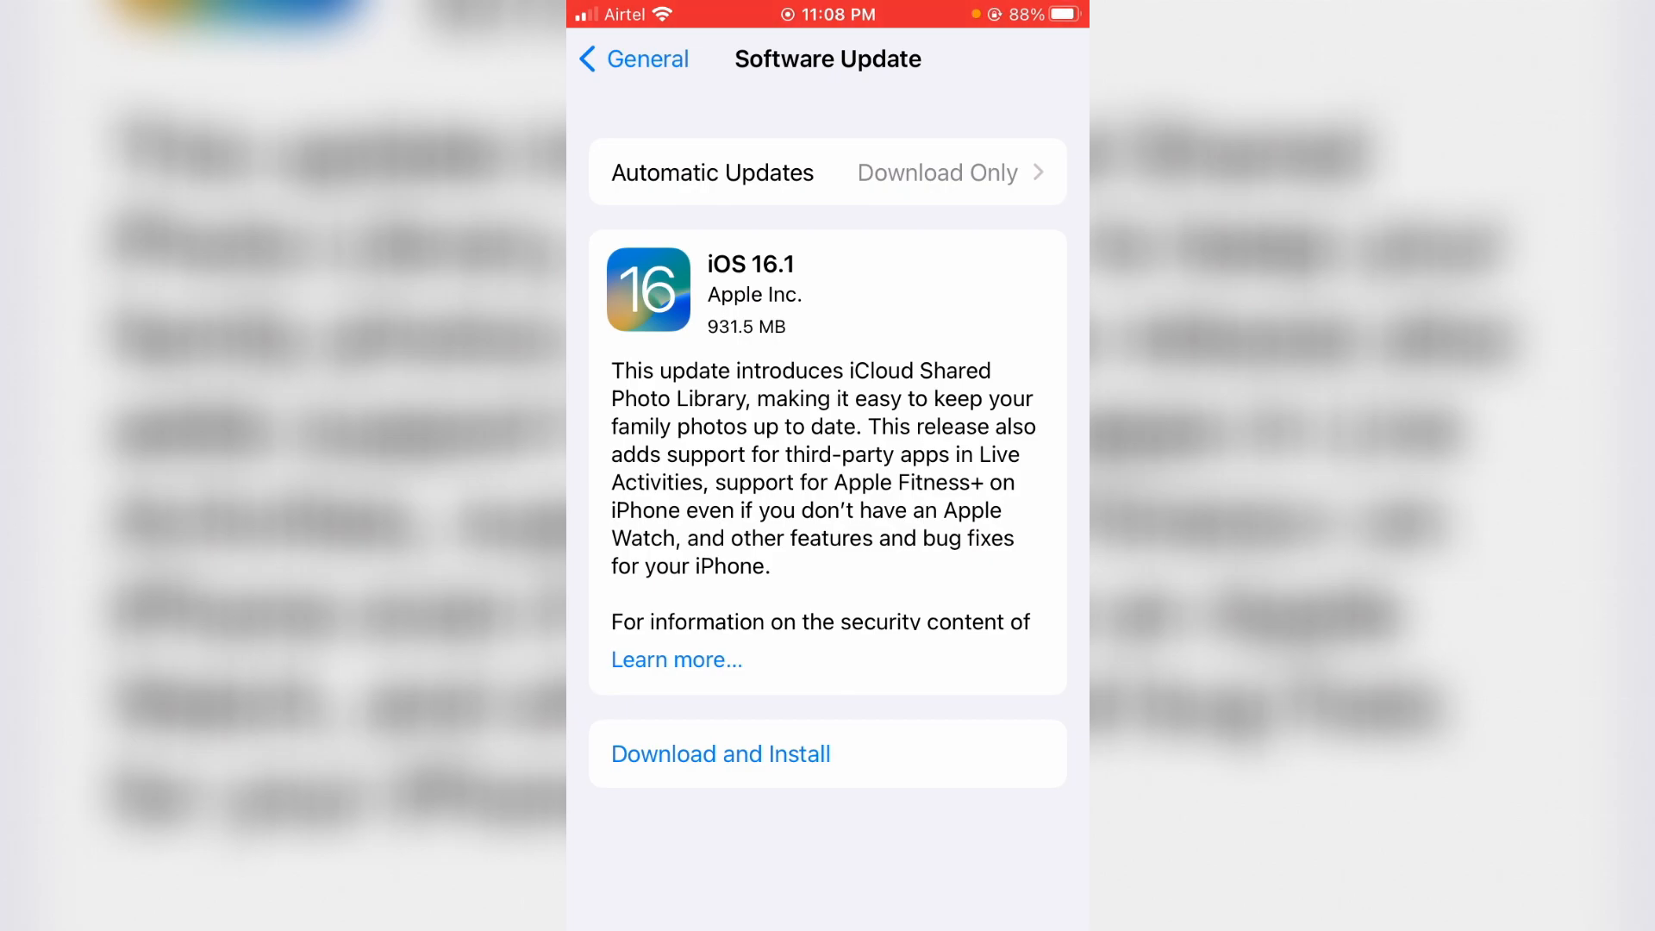
# Step: Start the iOS 16.1 download and allow it over mobile data
pyautogui.click(721, 753)
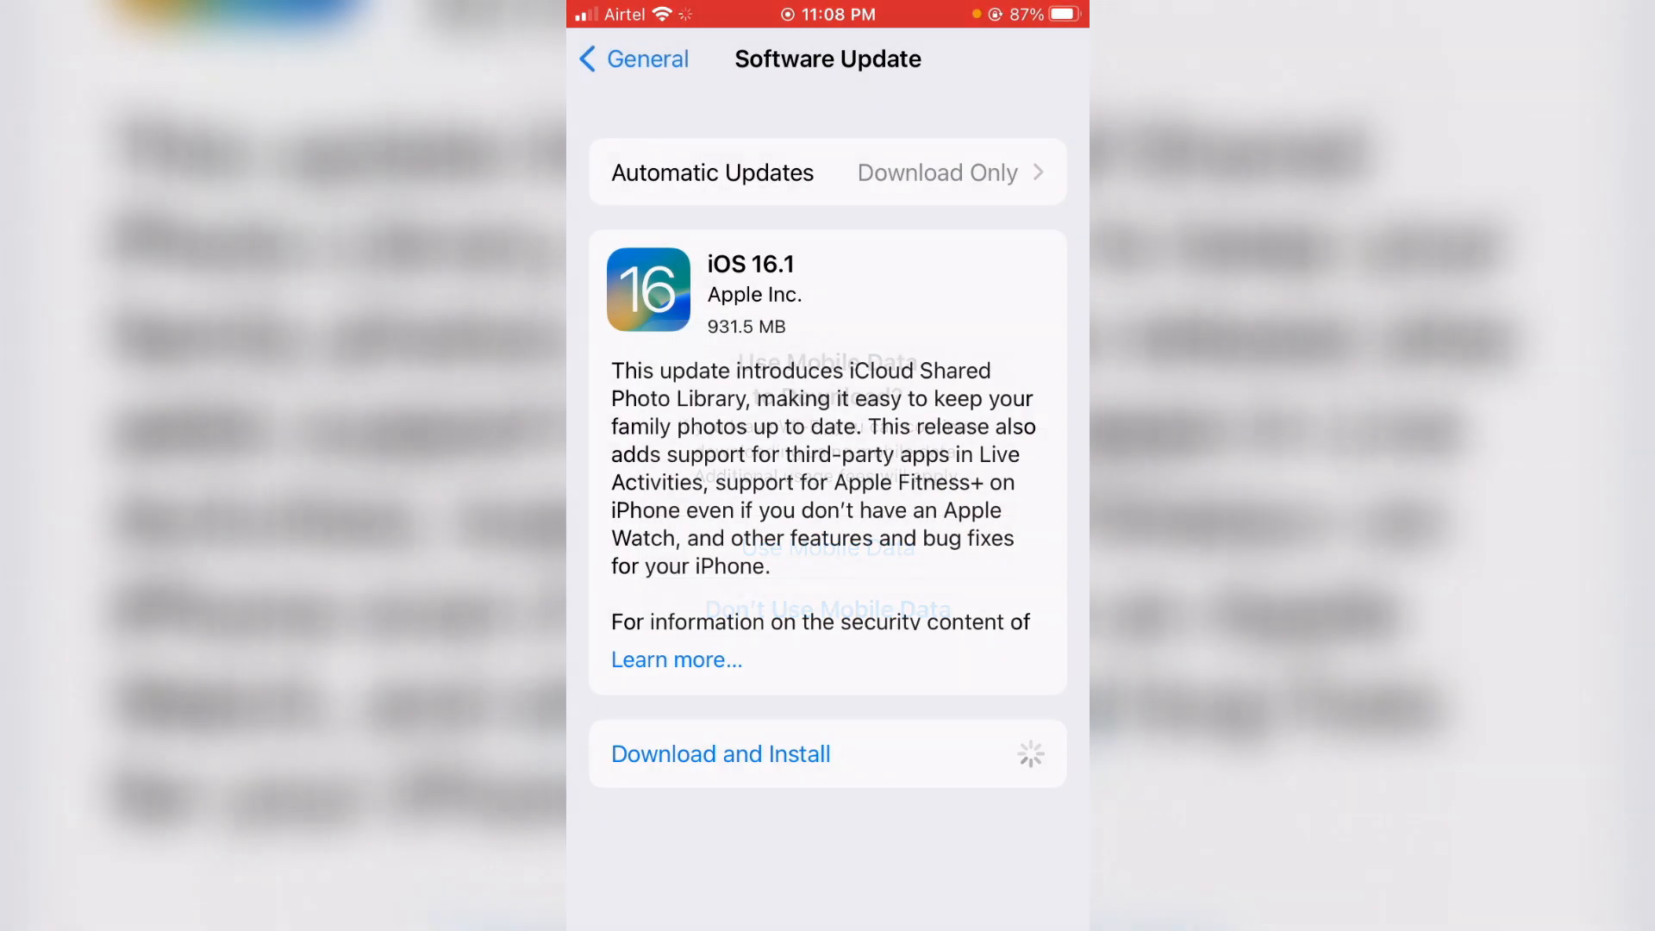
pyautogui.click(721, 753)
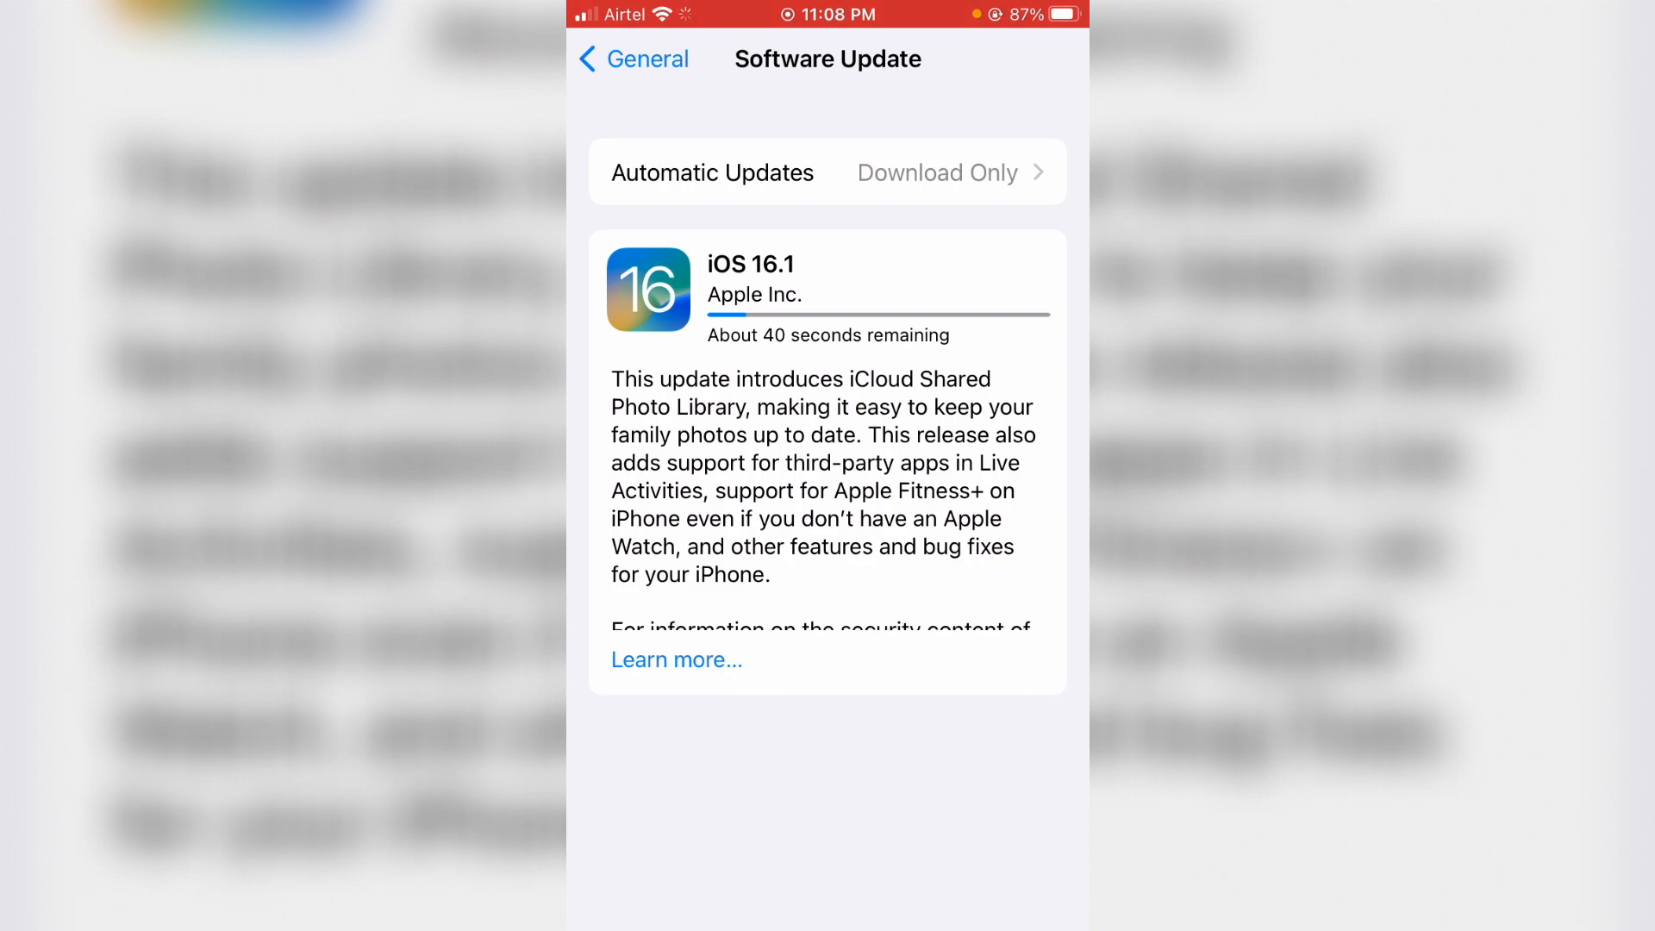